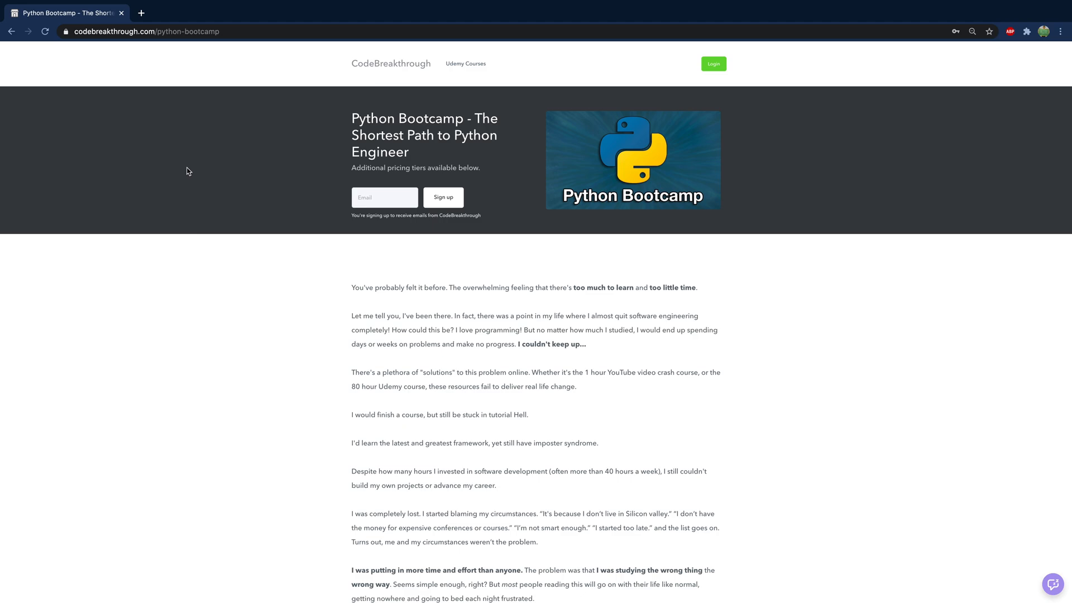
mouse_move(214, 175)
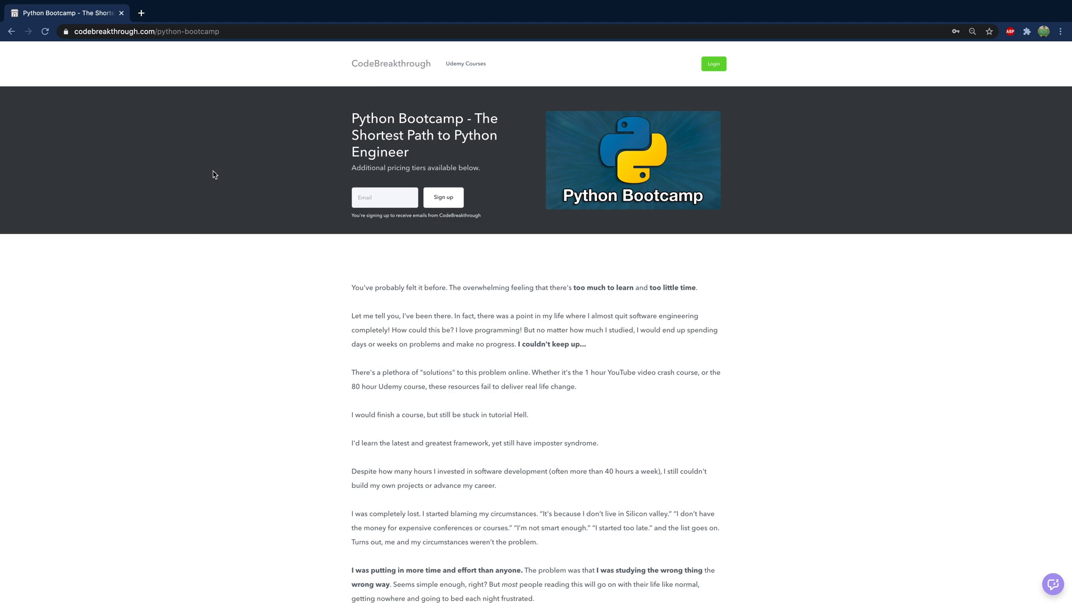
scroll("down", 3)
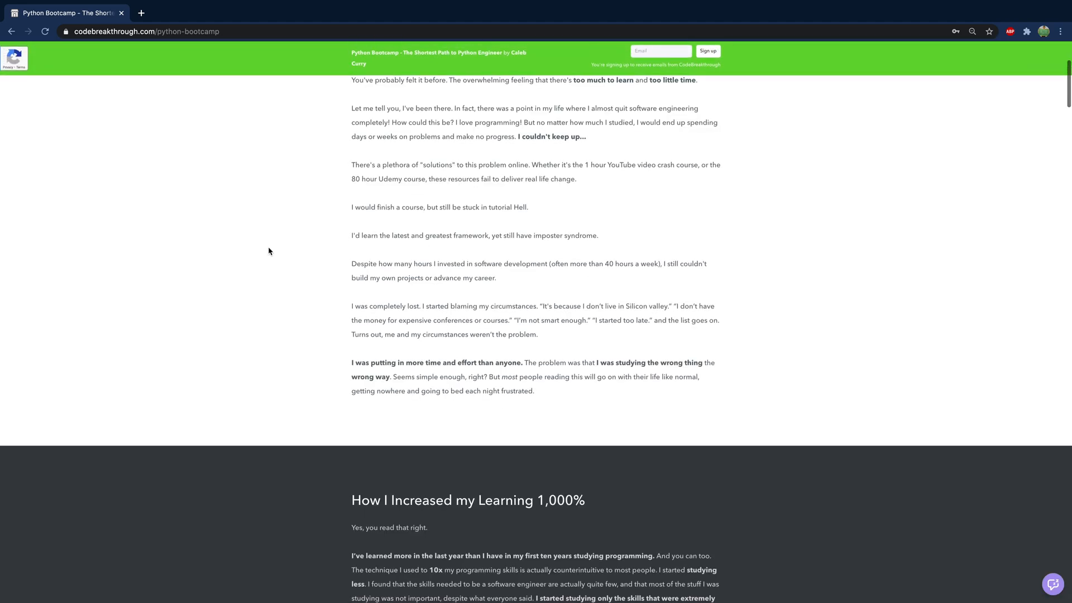
scroll("down", 3)
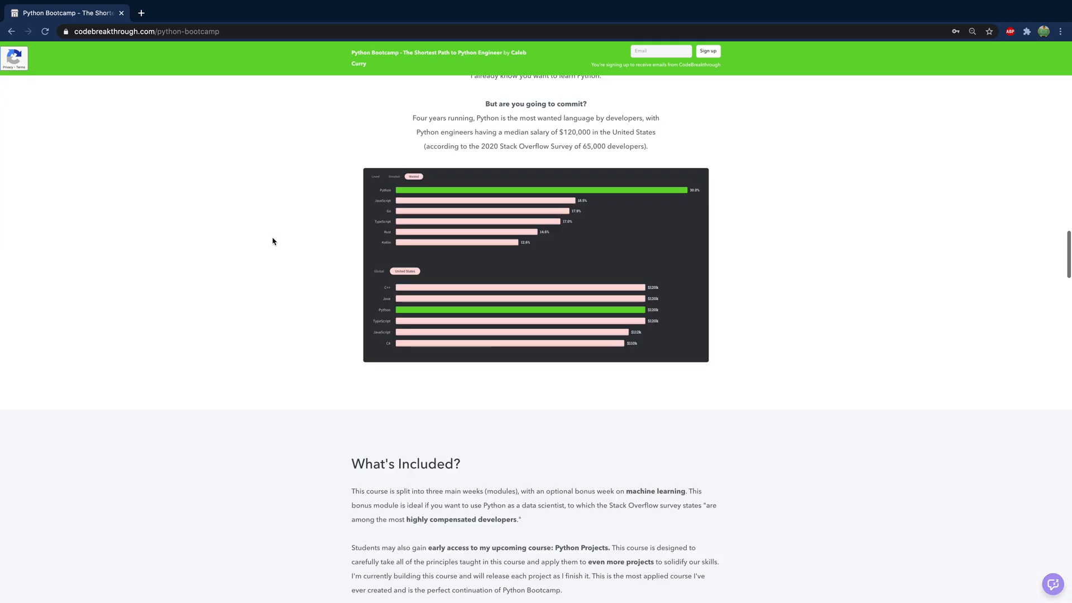
scroll("down", 3)
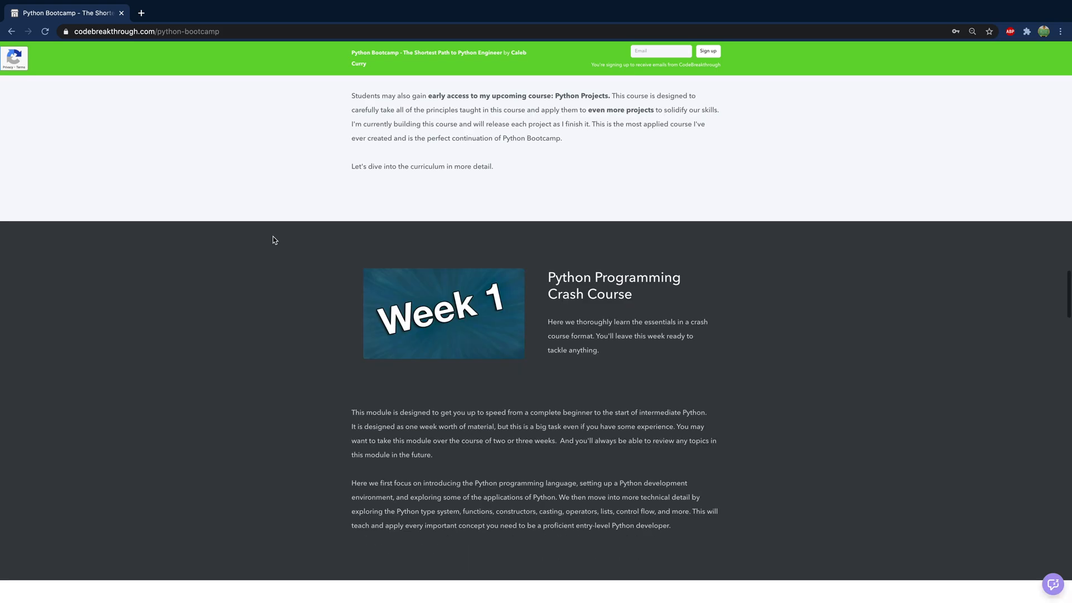
scroll("down", 3)
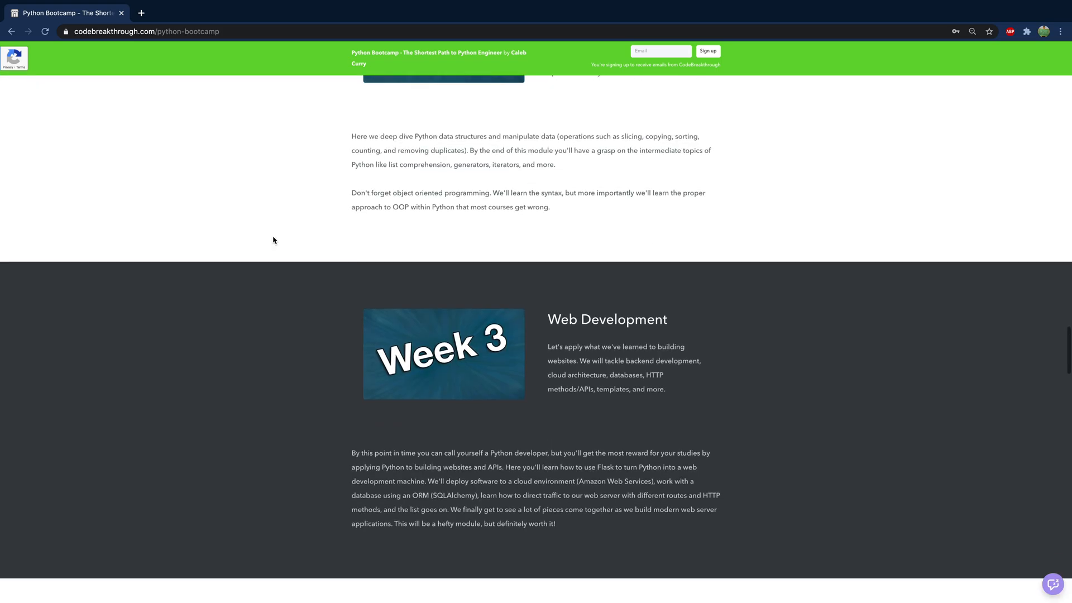
scroll("down", 3)
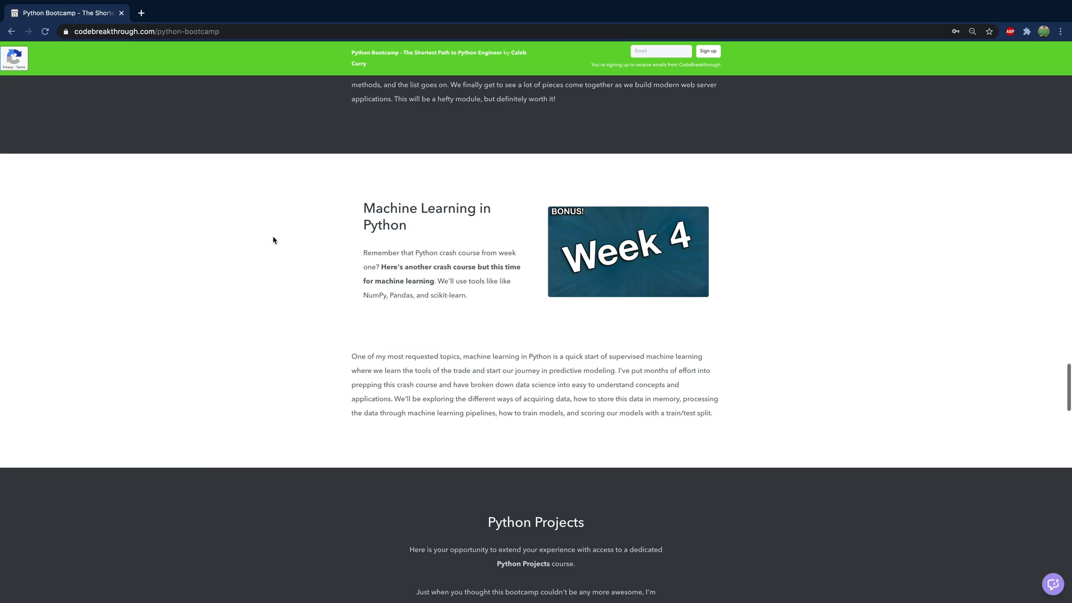
scroll("down", 3)
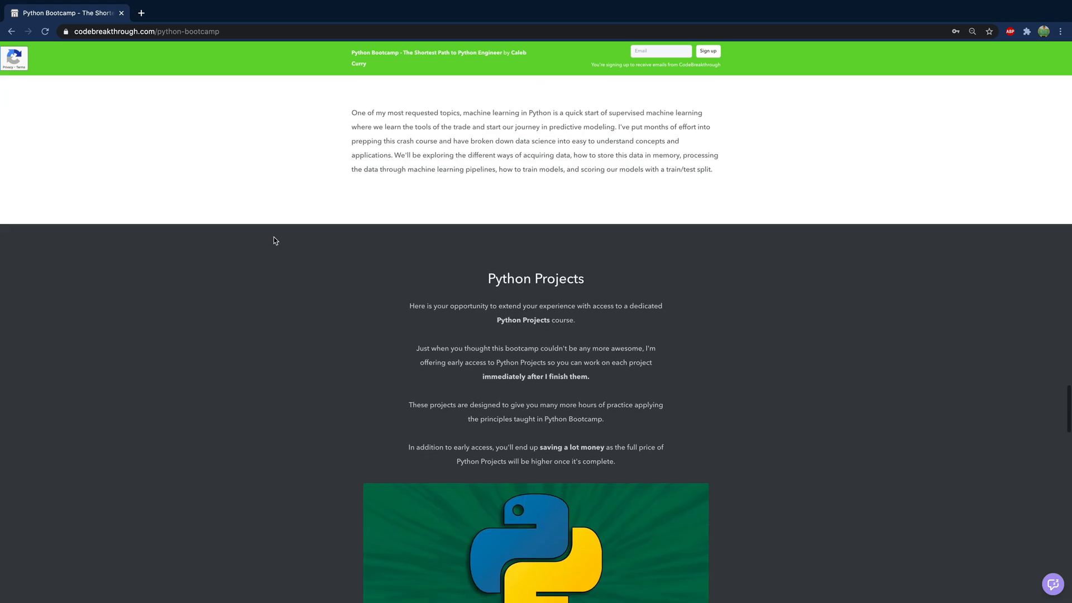
scroll("down", 3)
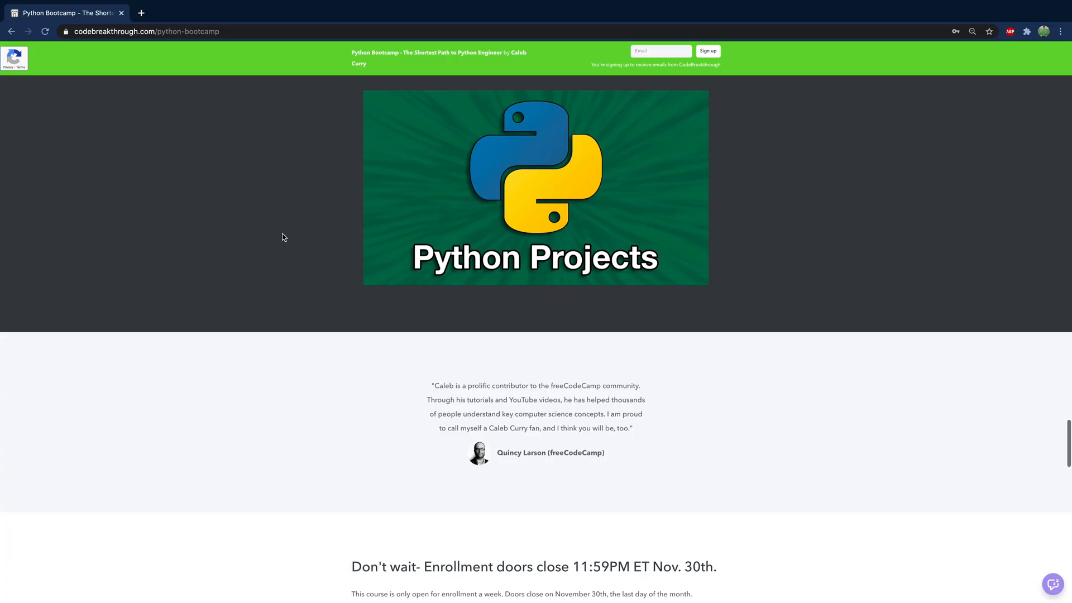
scroll("down", 3)
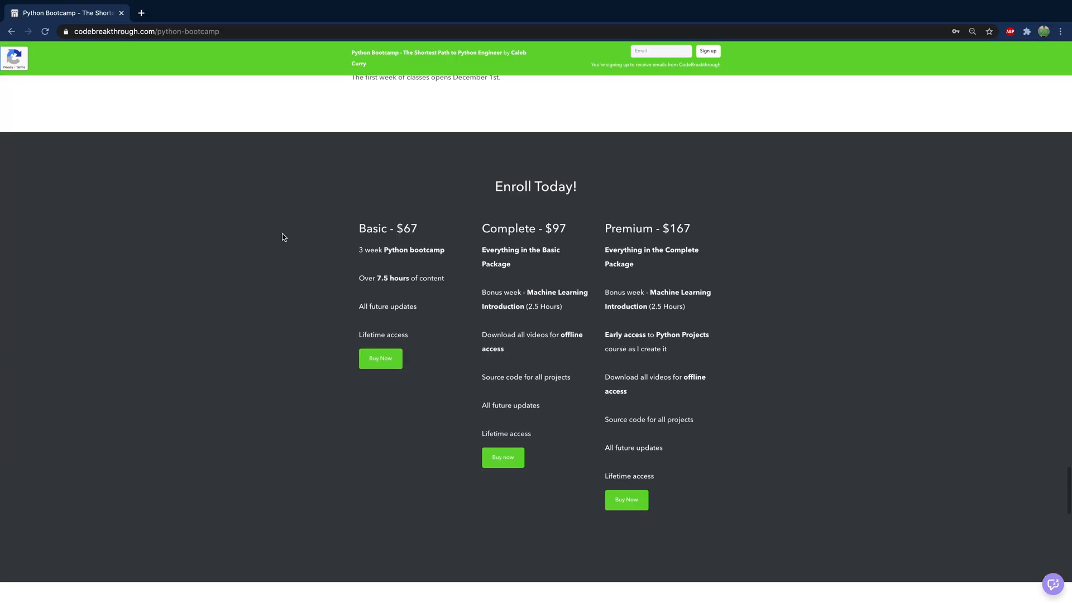
mouse_move(760, 246)
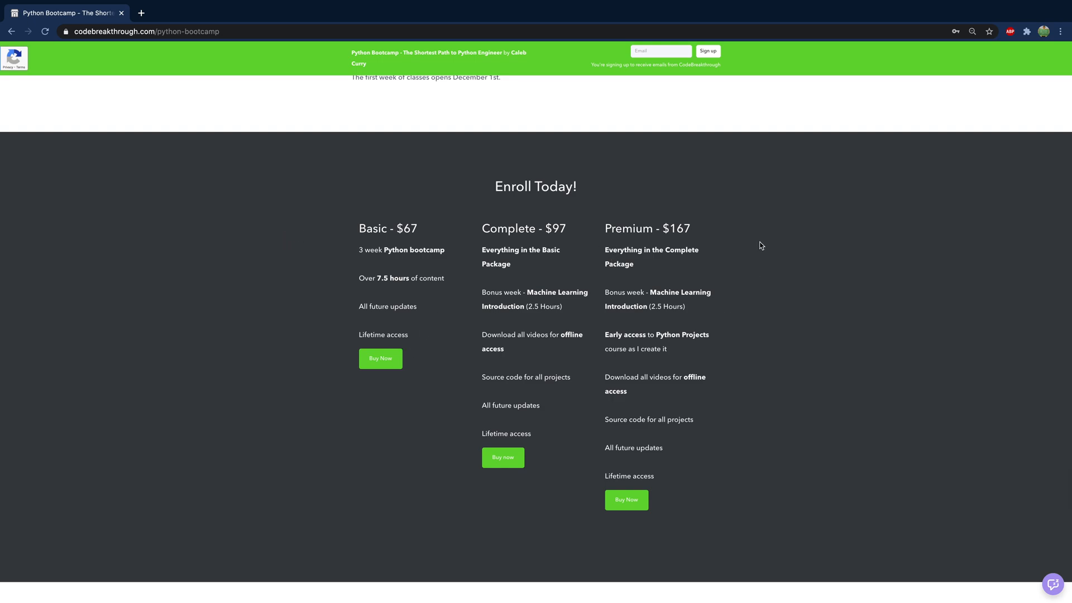
mouse_move(362, 396)
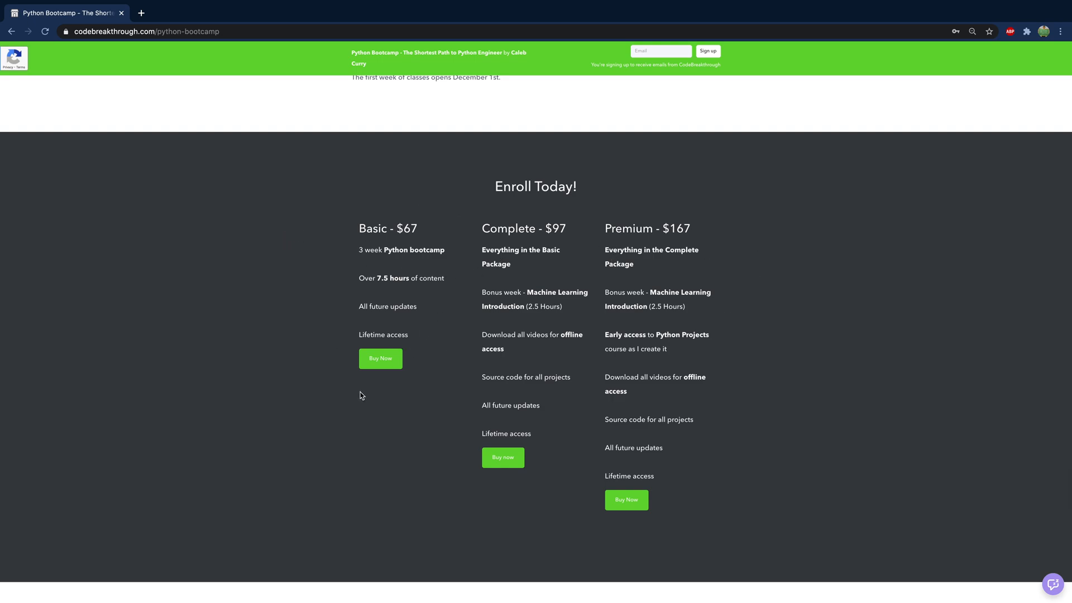
mouse_move(370, 400)
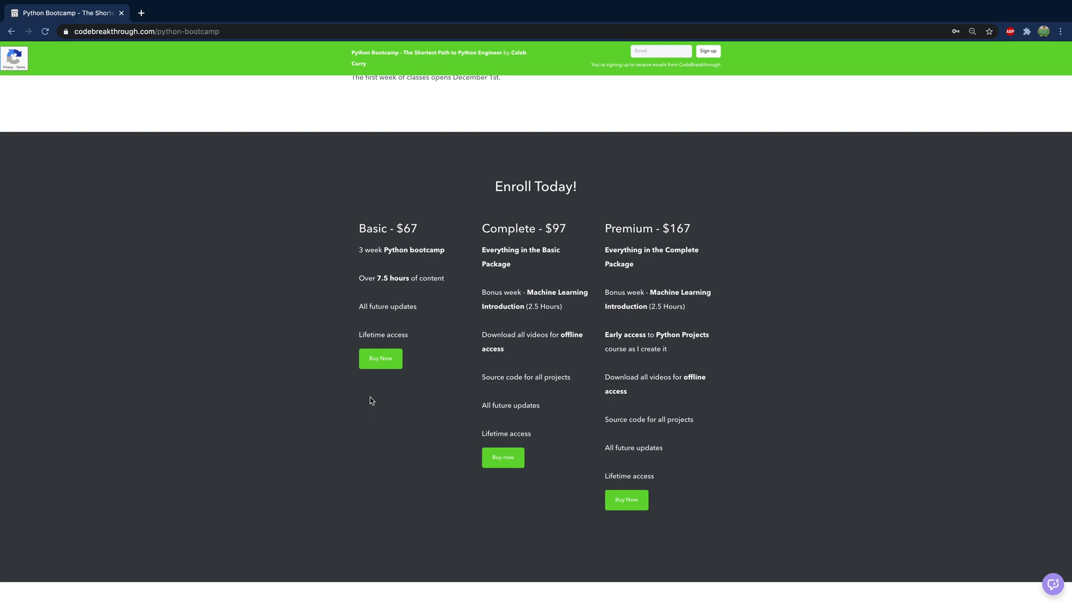
mouse_move(341, 303)
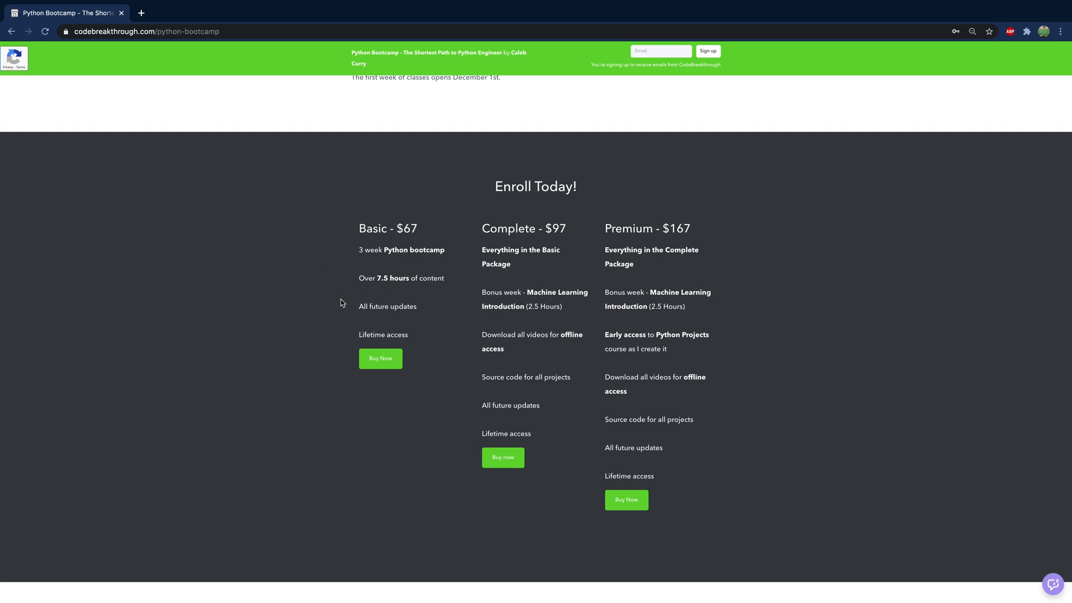
mouse_move(535, 290)
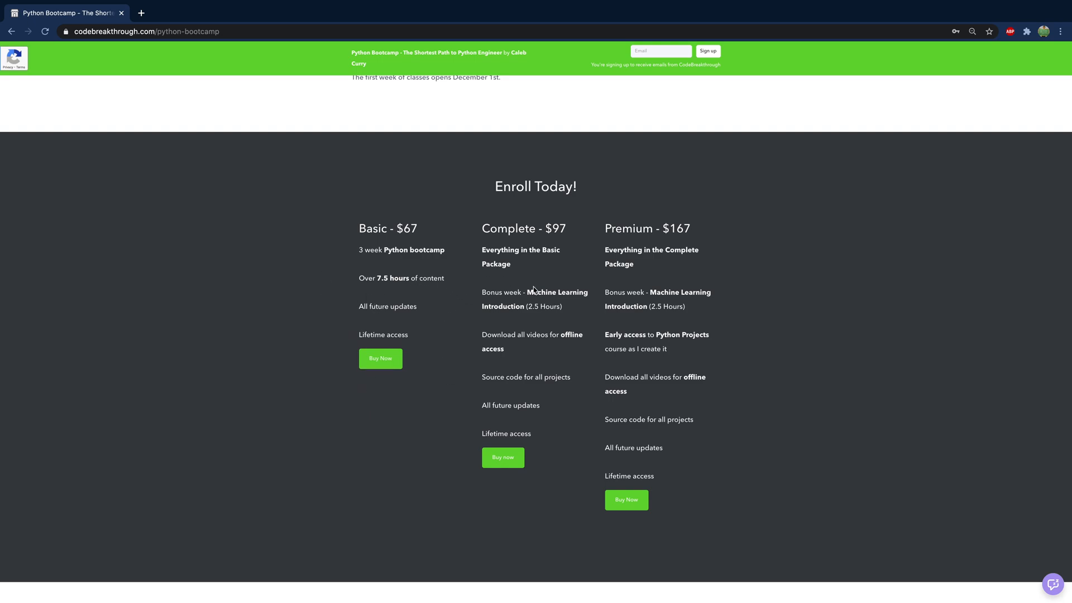
mouse_move(592, 300)
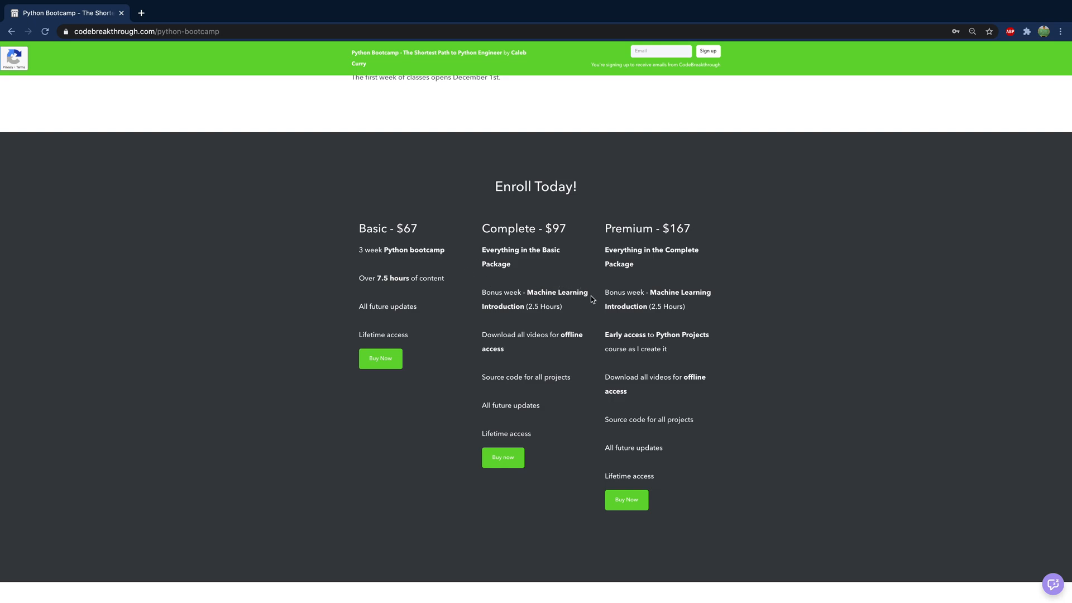
mouse_move(584, 318)
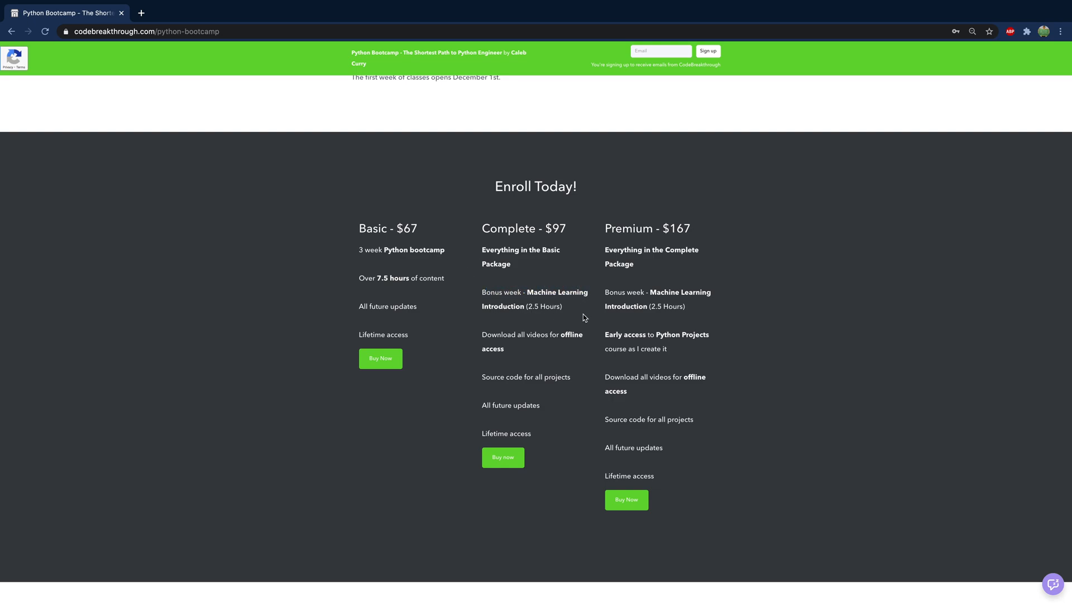
mouse_move(663, 225)
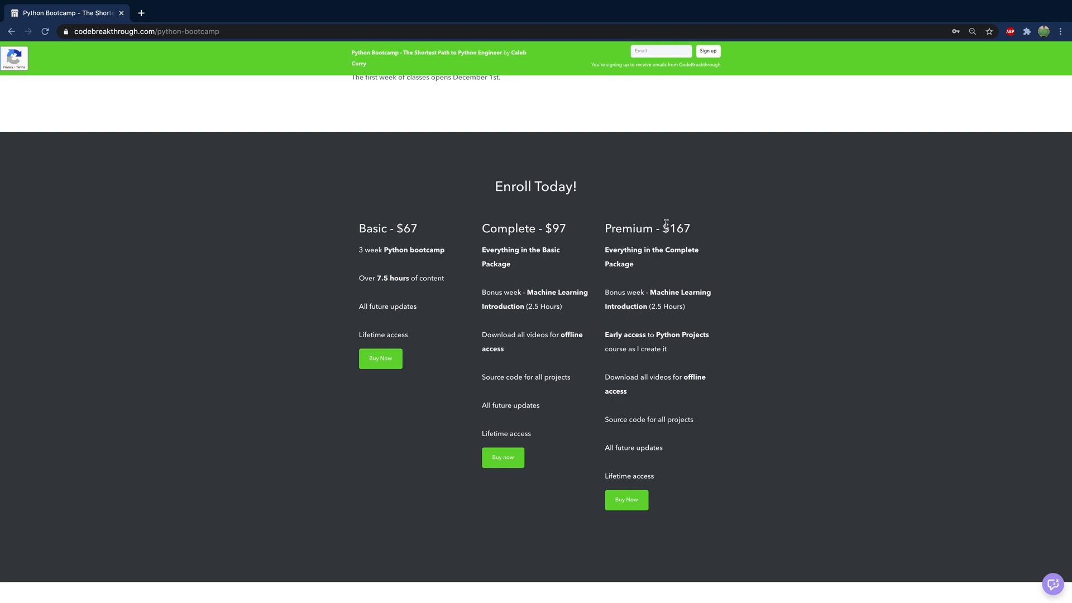
mouse_move(726, 361)
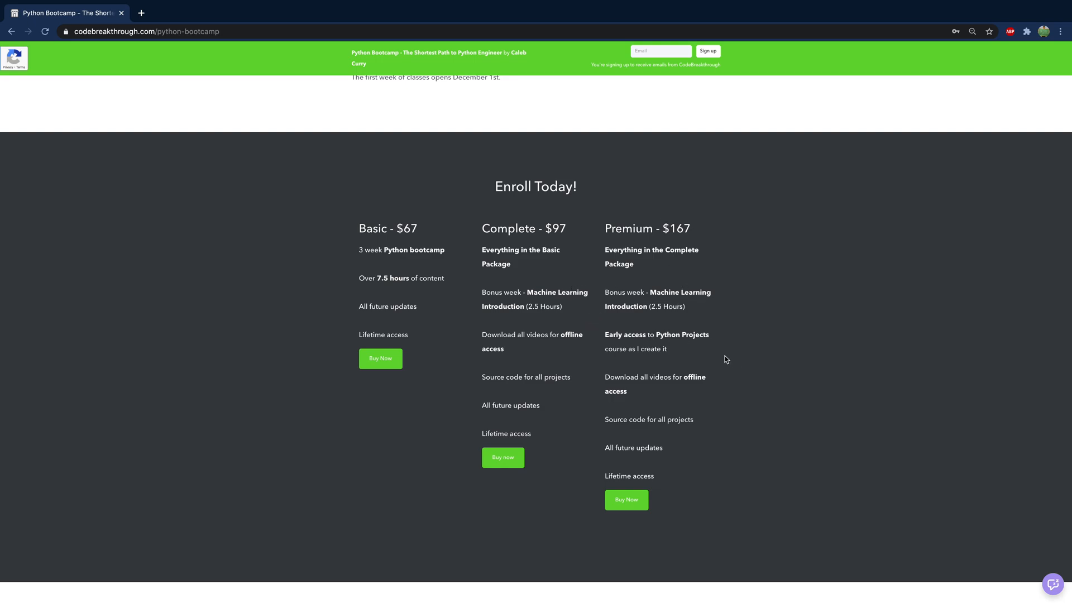
mouse_move(622, 332)
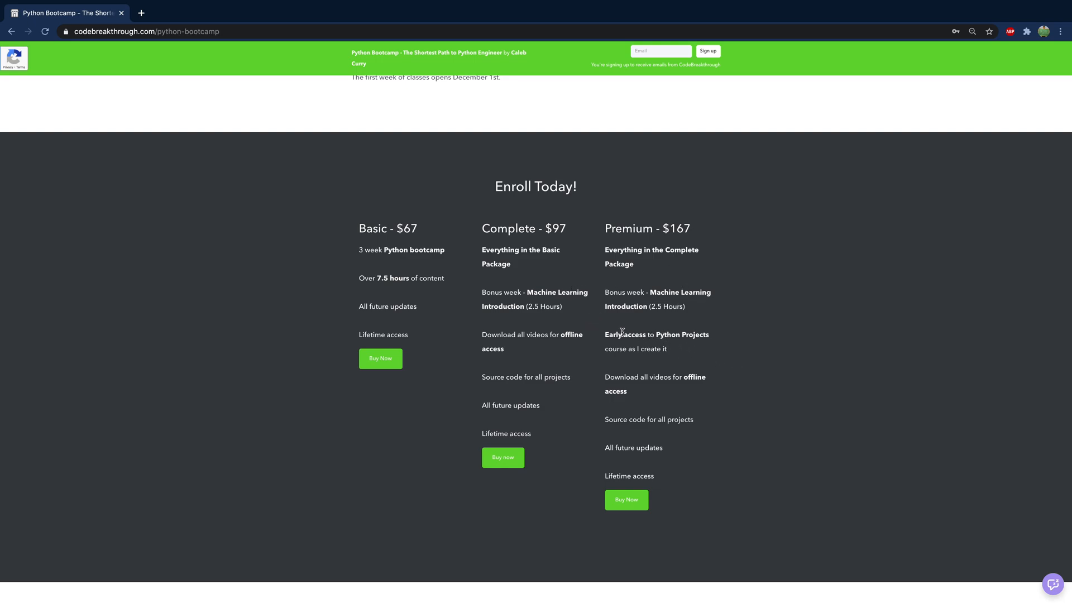
mouse_move(696, 354)
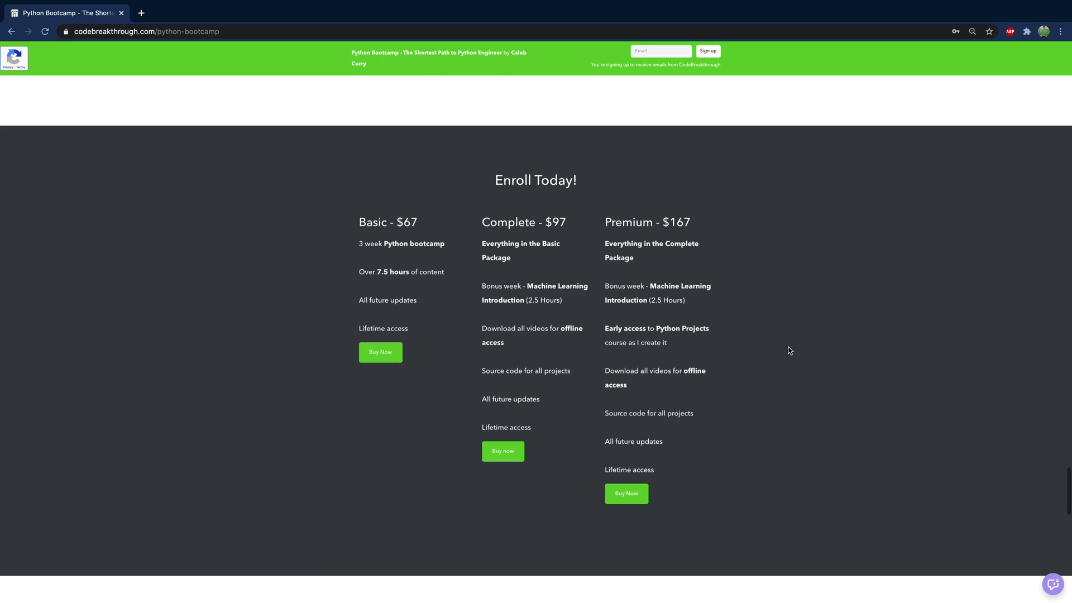
scroll("up", 3)
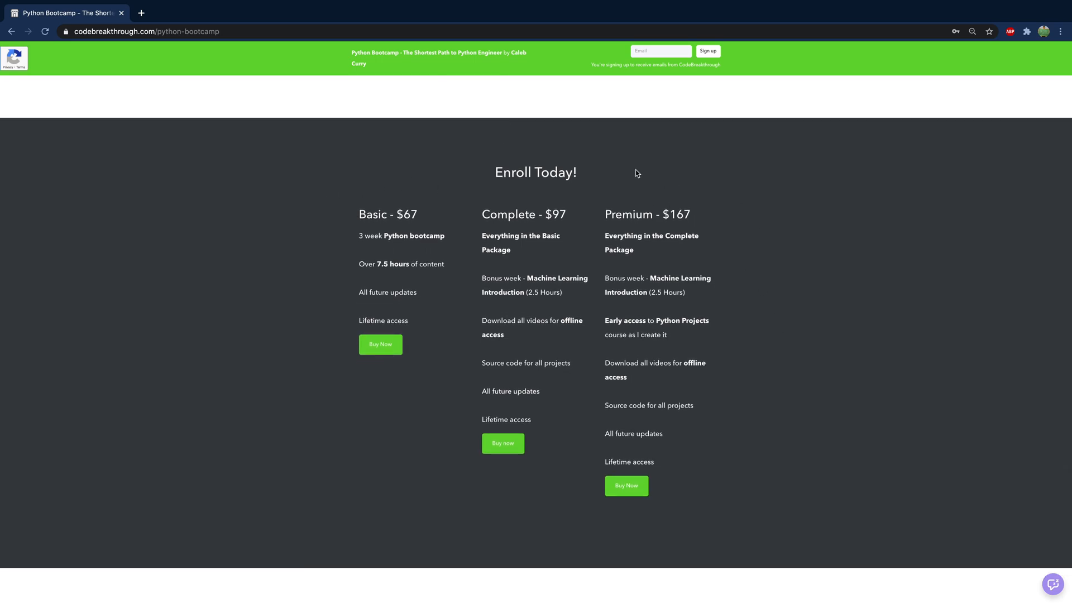
mouse_move(772, 295)
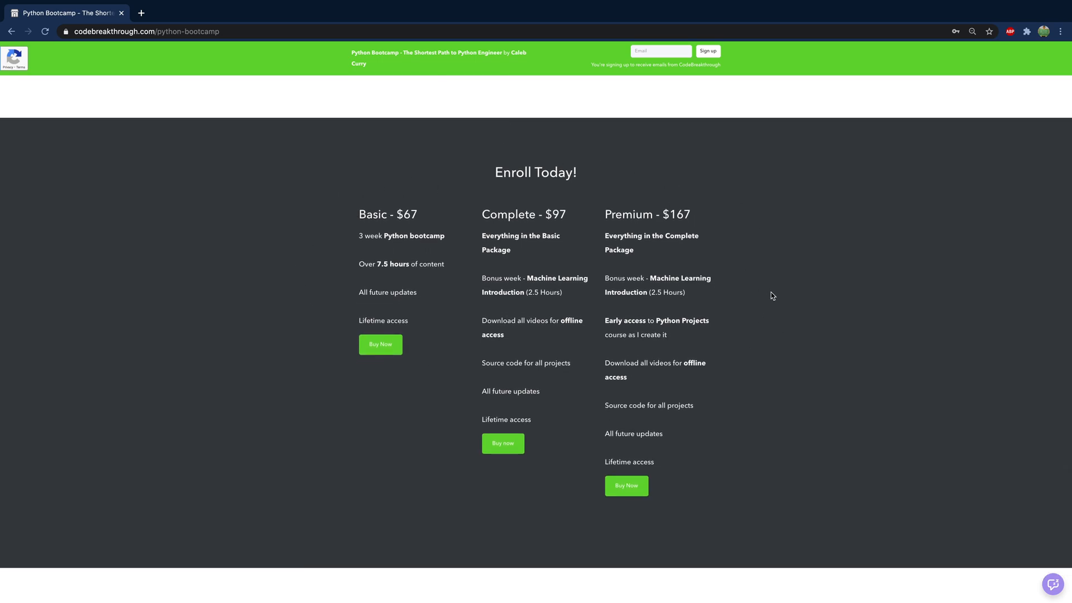
mouse_move(439, 334)
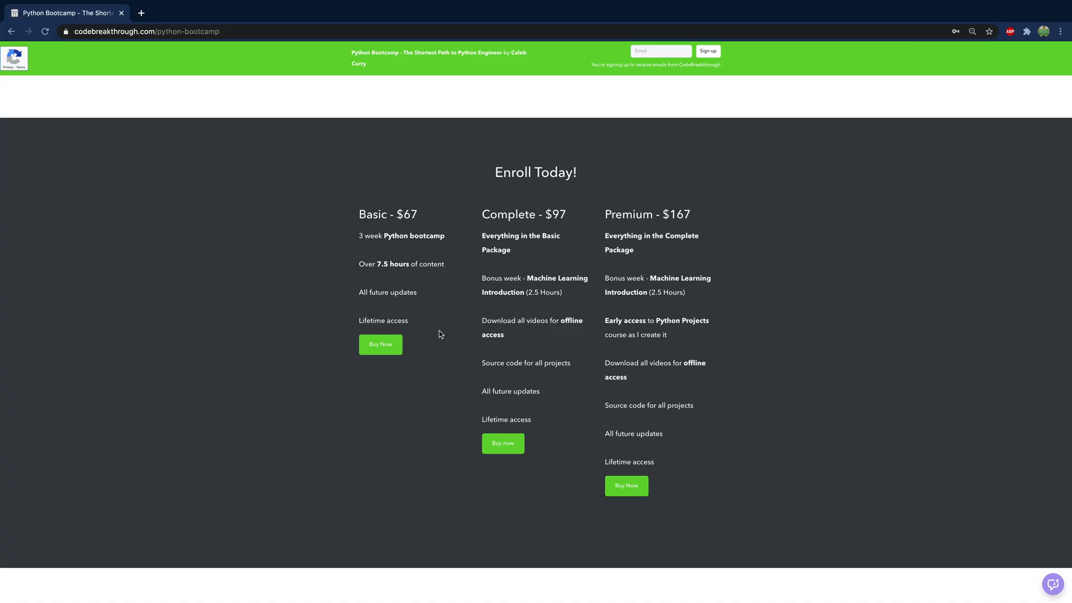
mouse_move(867, 257)
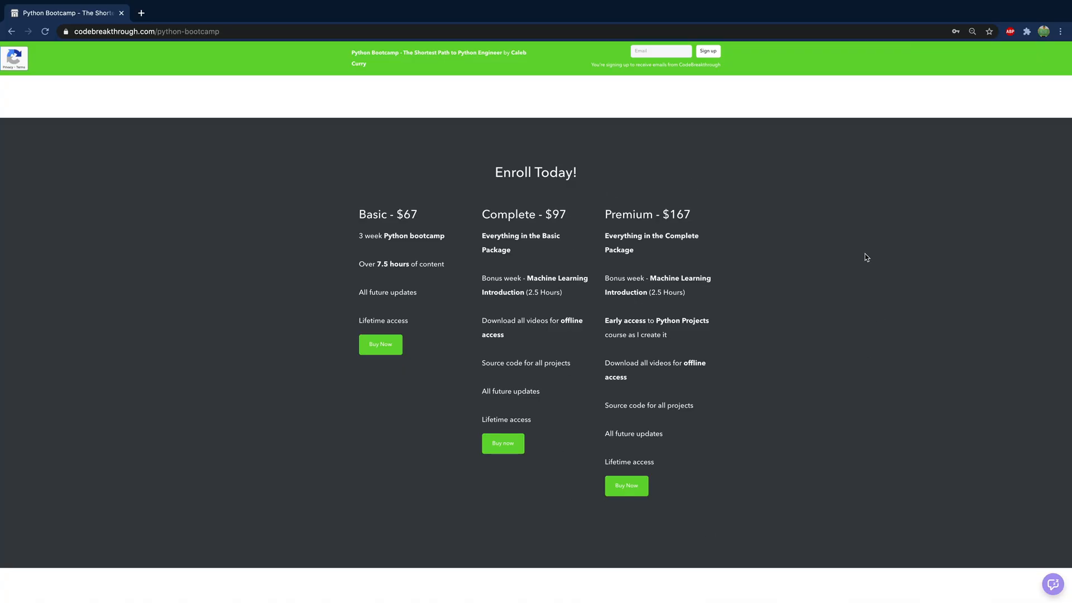
scroll("up", 3)
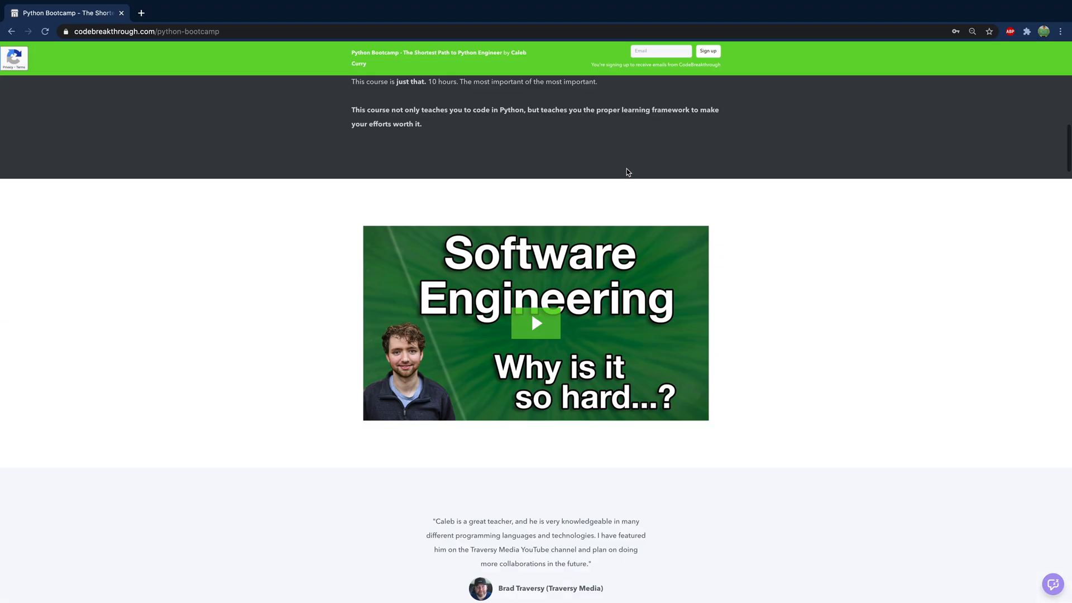
scroll("up", 3)
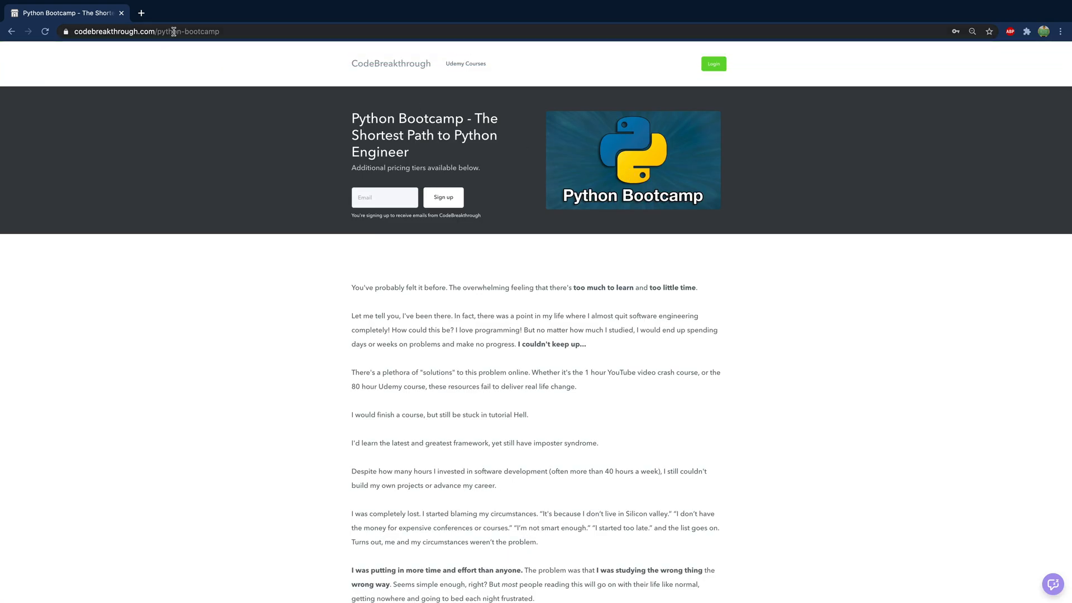
mouse_move(313, 152)
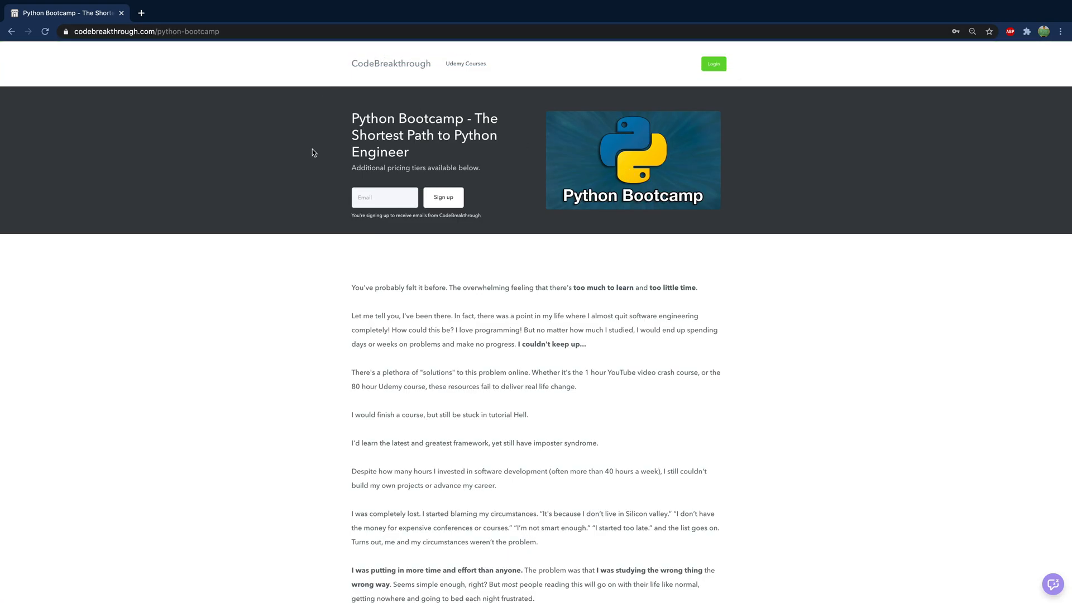
scroll("down", 3)
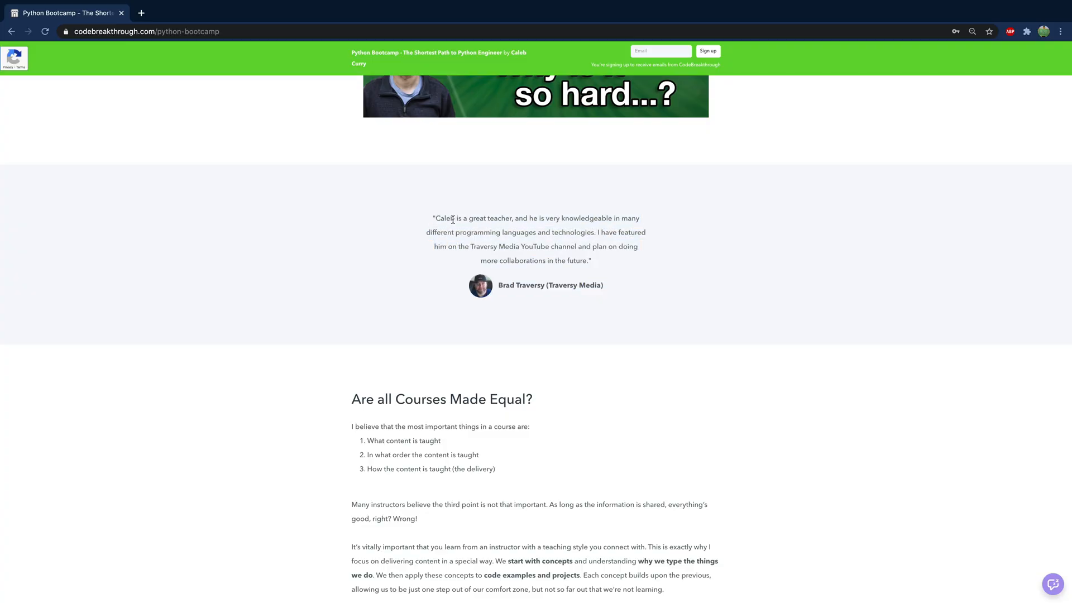
mouse_move(477, 226)
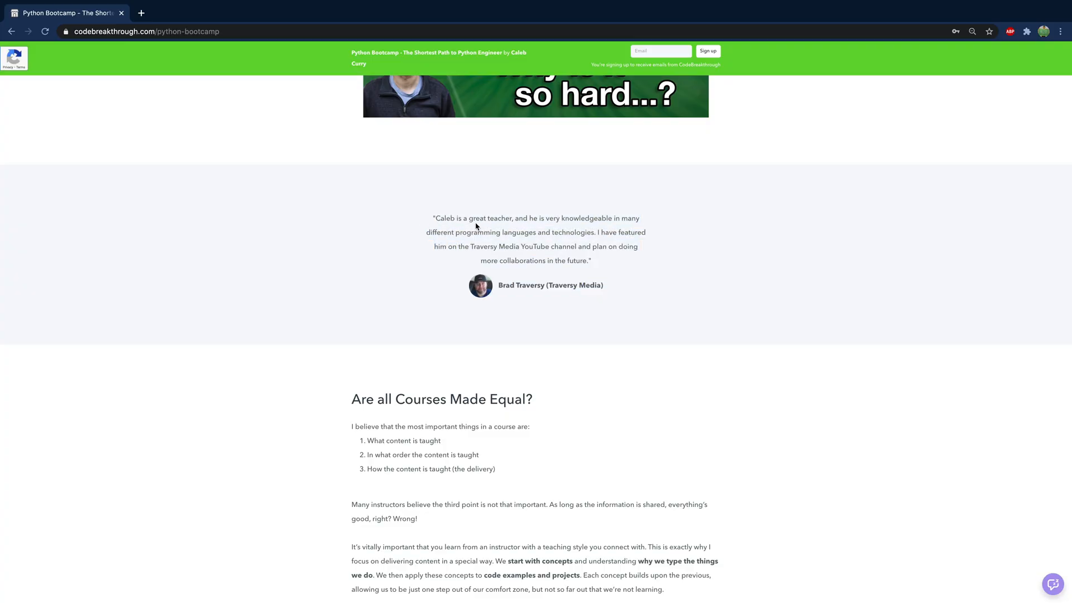
scroll("down", 3)
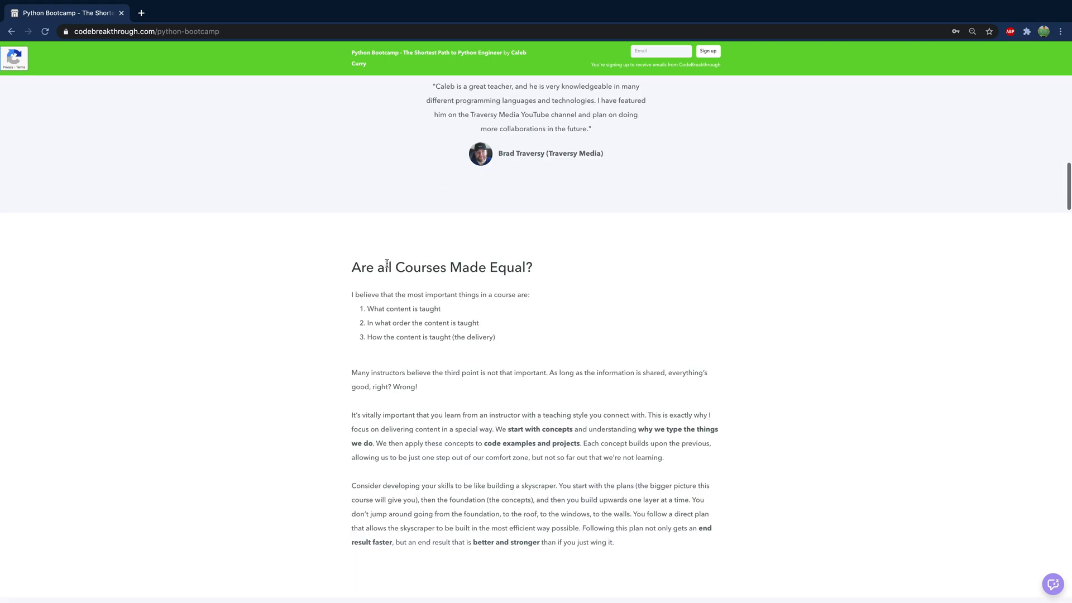
scroll("down", 3)
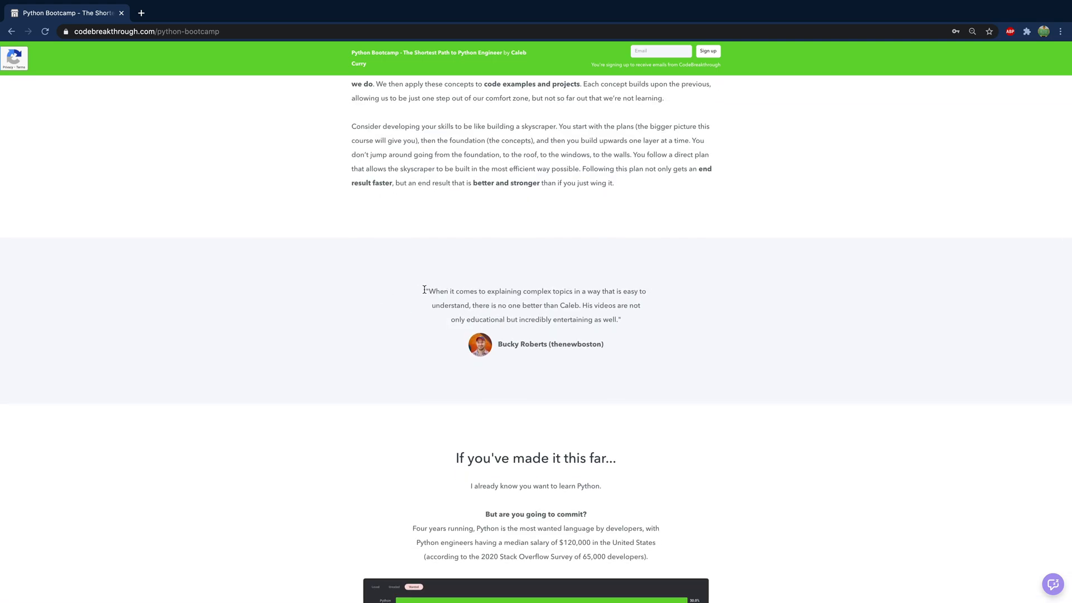
scroll("down", 3)
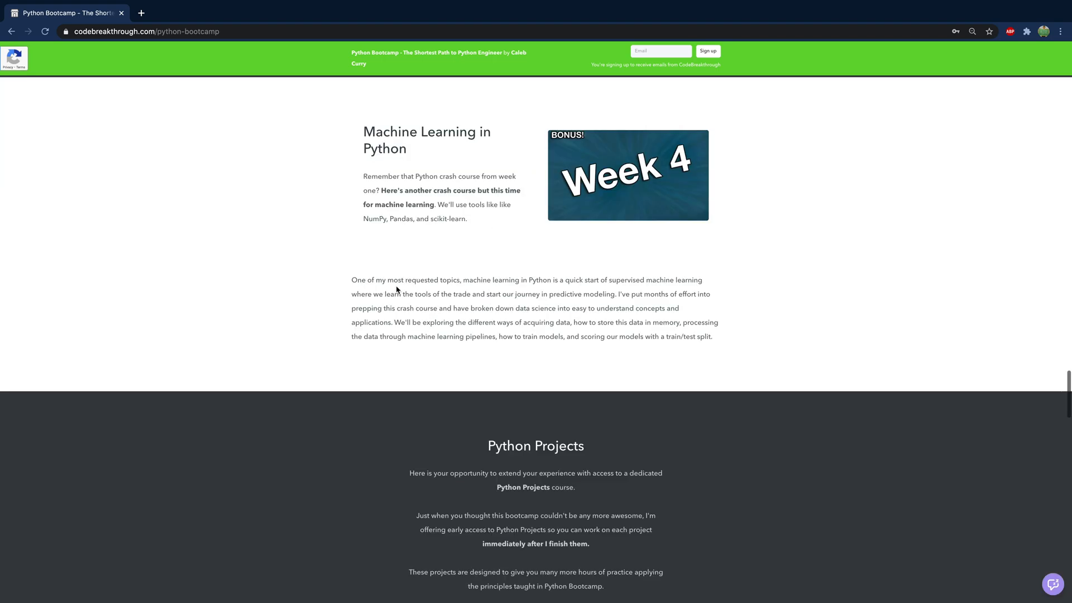
scroll("down", 3)
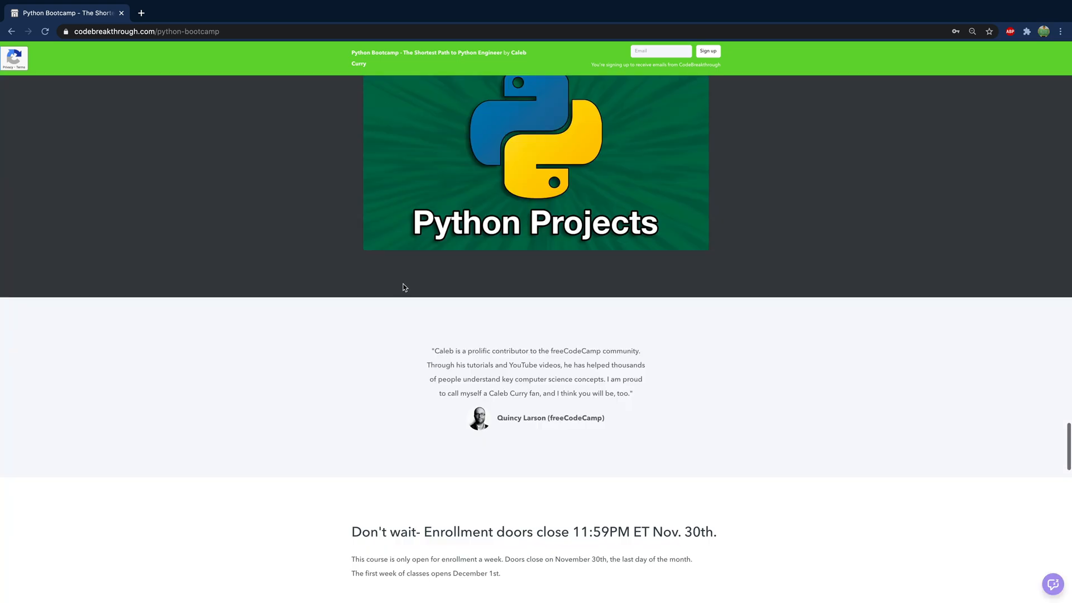
scroll("down", 3)
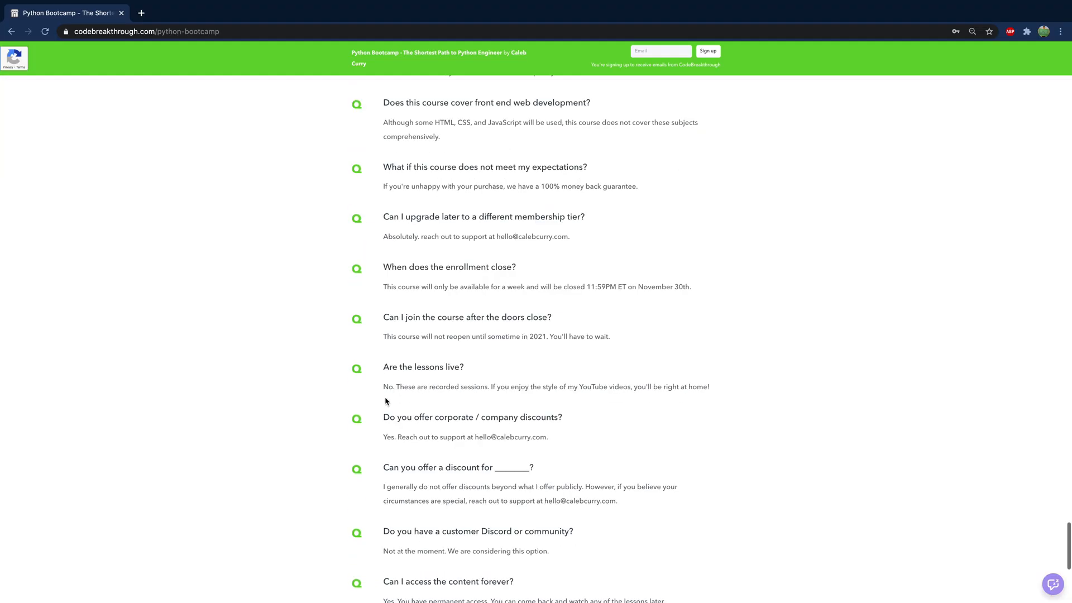
mouse_move(334, 383)
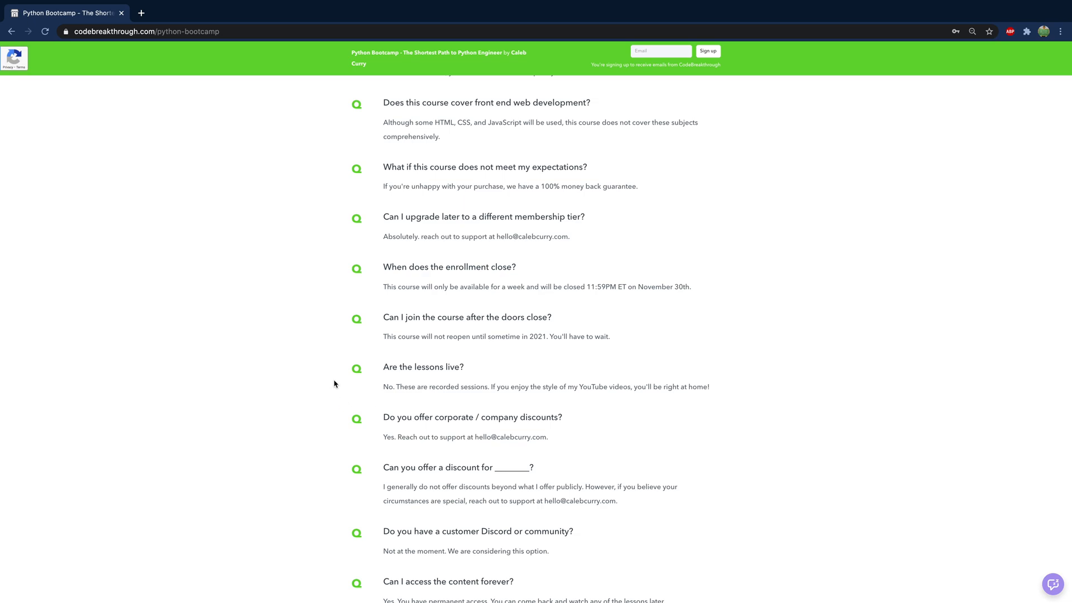
mouse_move(310, 330)
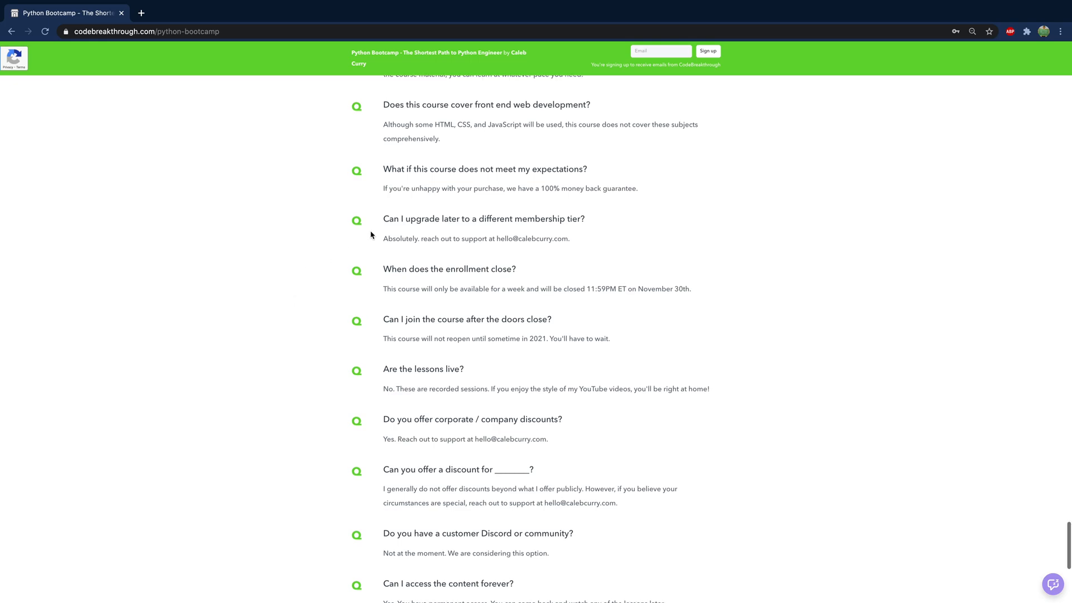
mouse_move(687, 185)
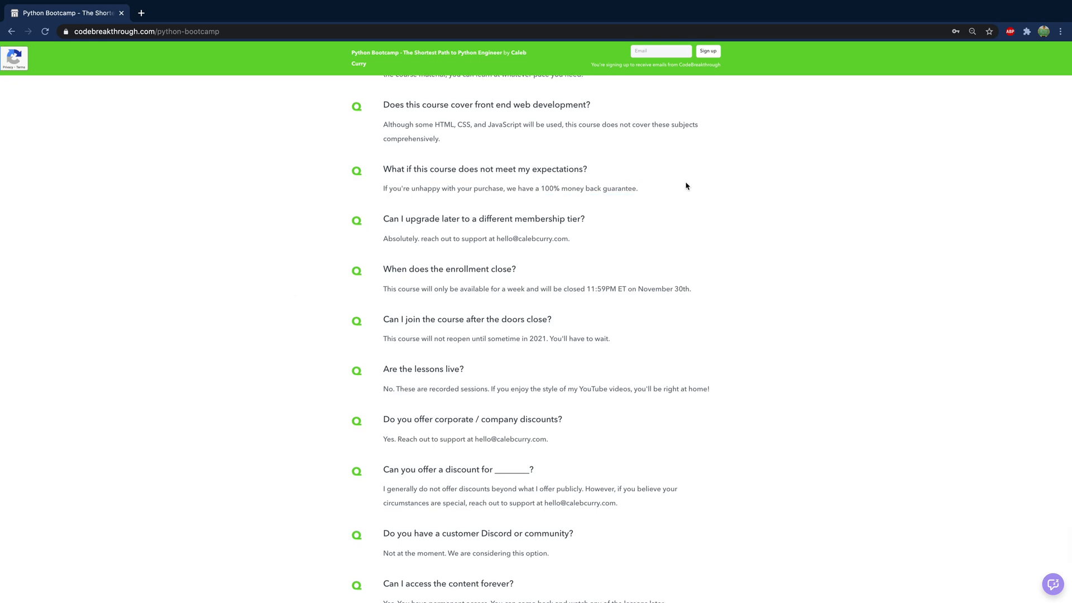
mouse_move(357, 157)
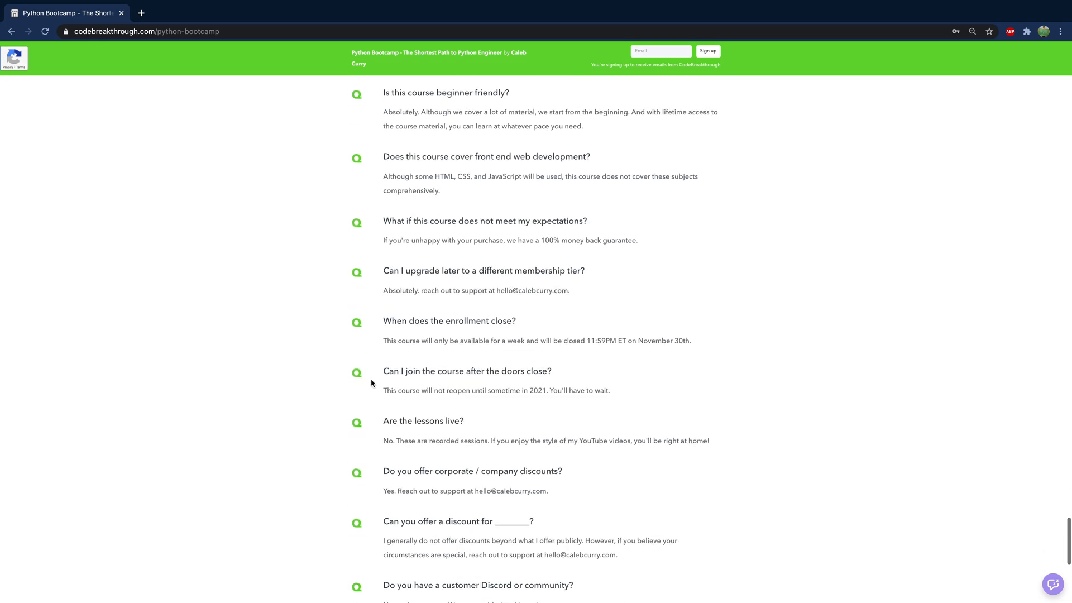
scroll("down", 3)
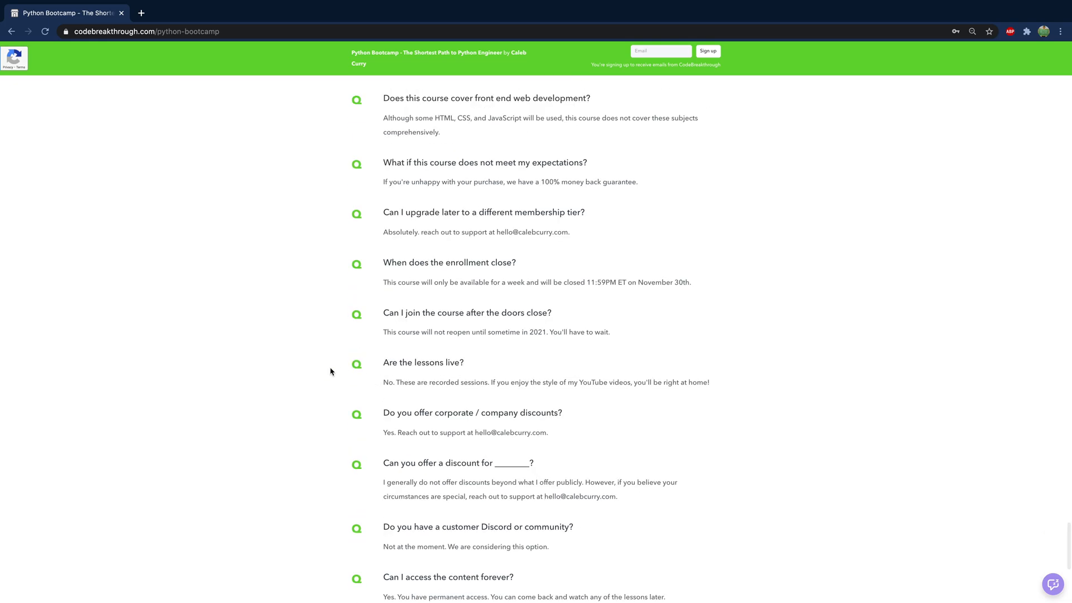
scroll("down", 3)
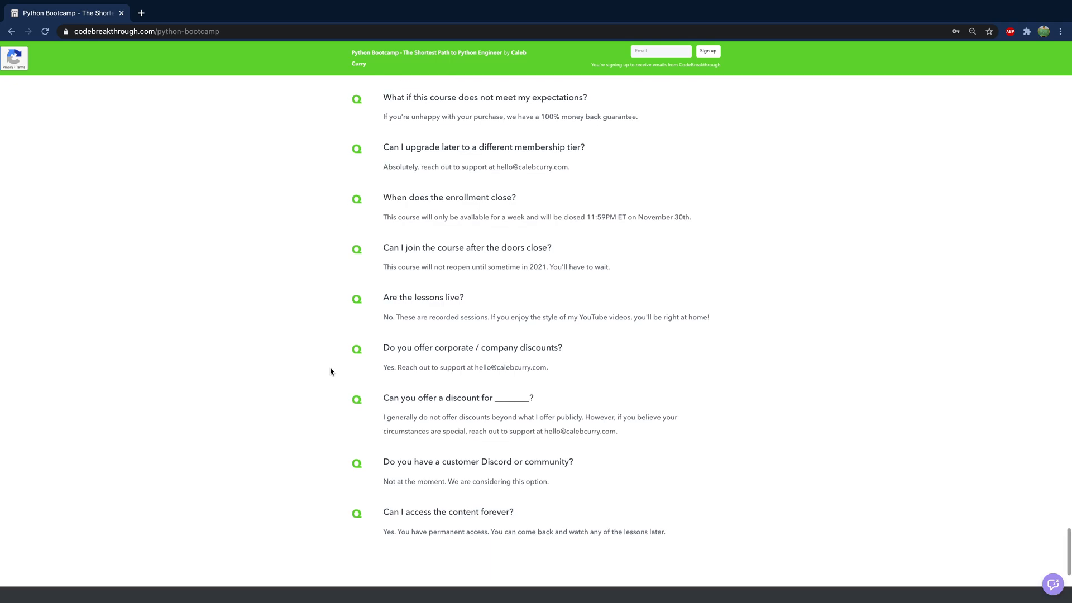
scroll("up", 3)
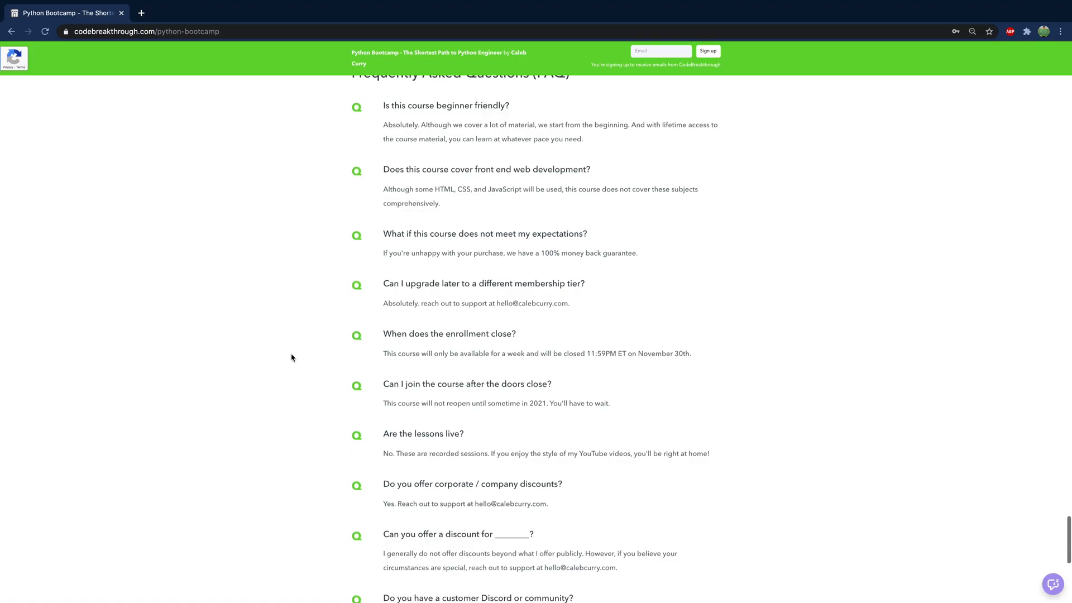
scroll("up", 3)
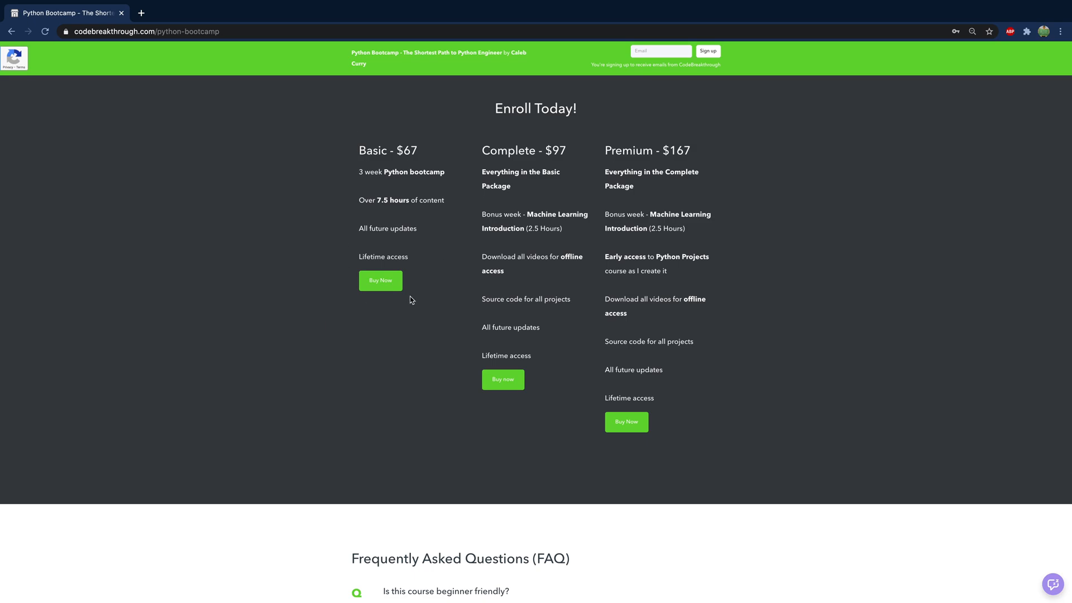
mouse_move(567, 111)
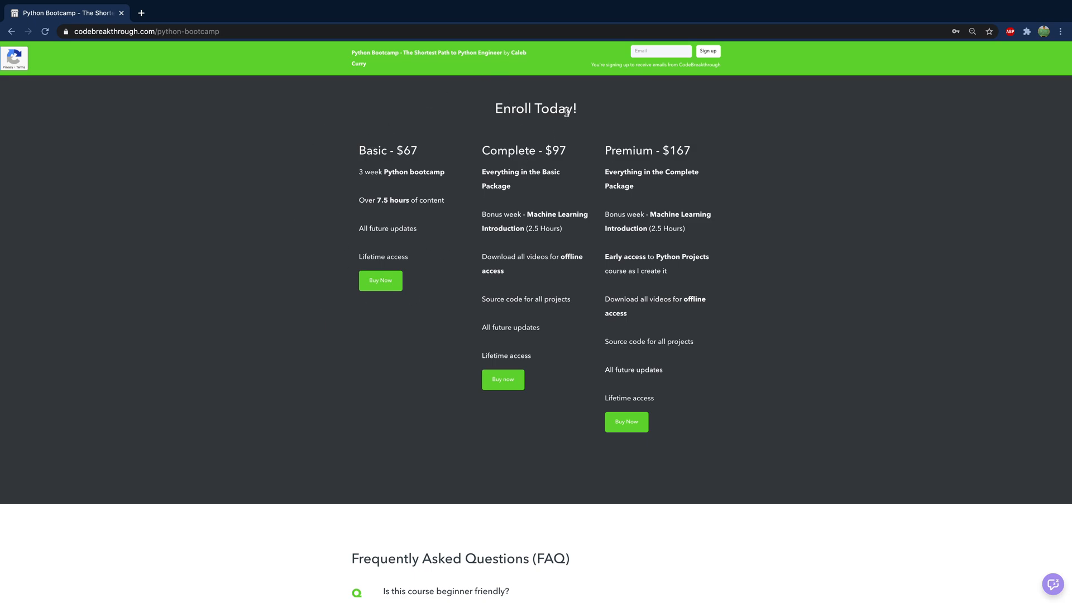
mouse_move(791, 163)
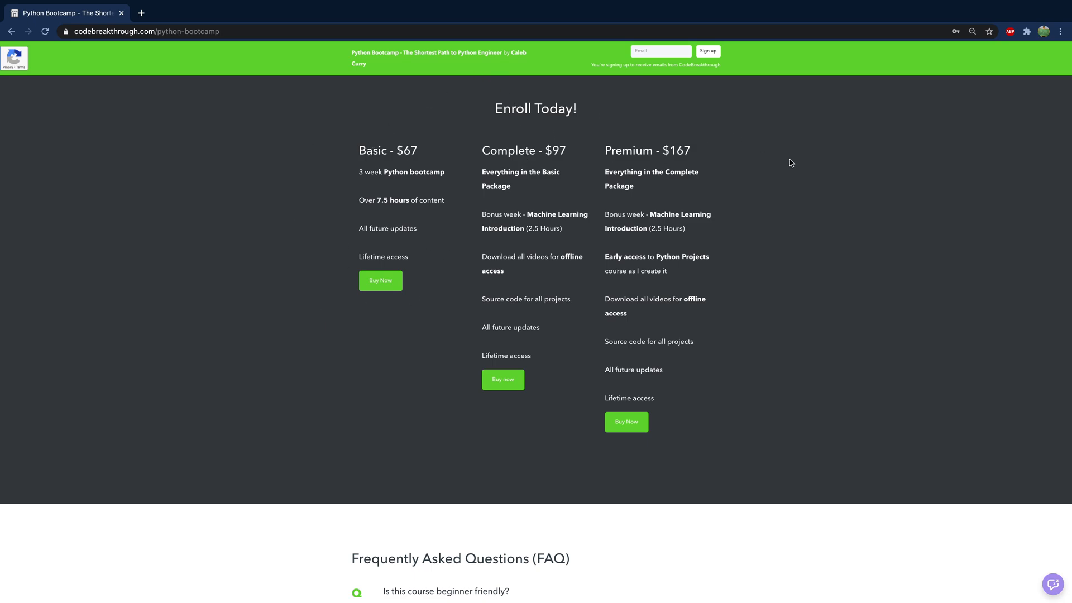
scroll("up", 3)
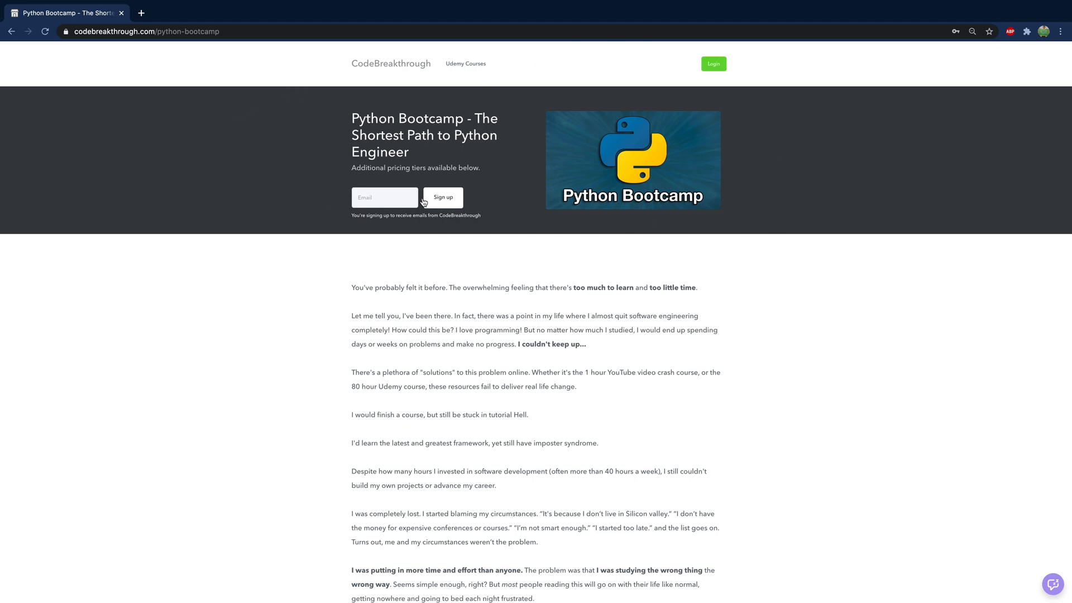
mouse_move(324, 192)
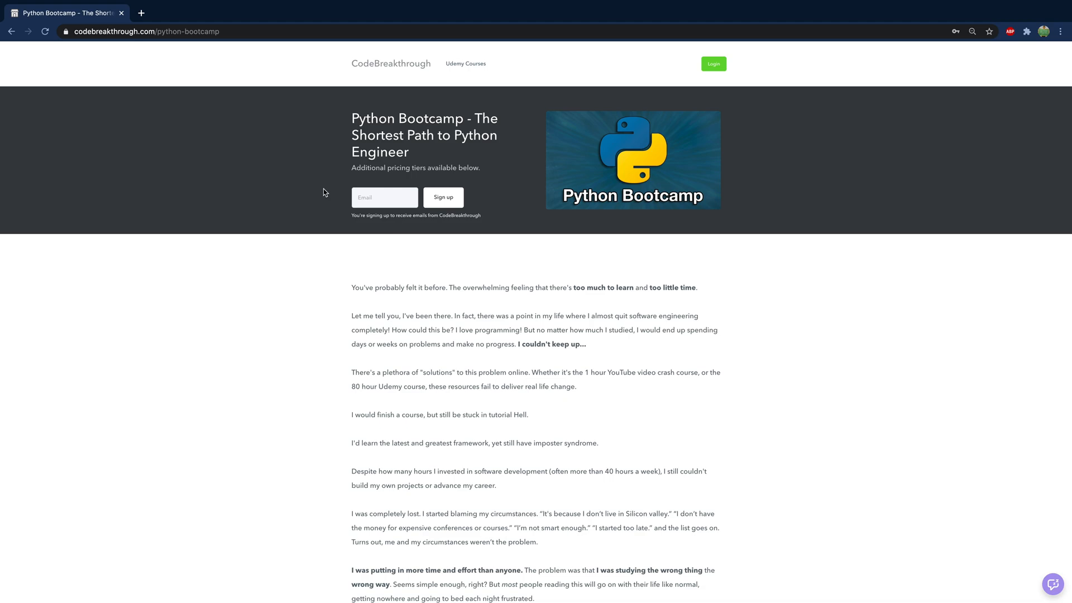
scroll("down", 3)
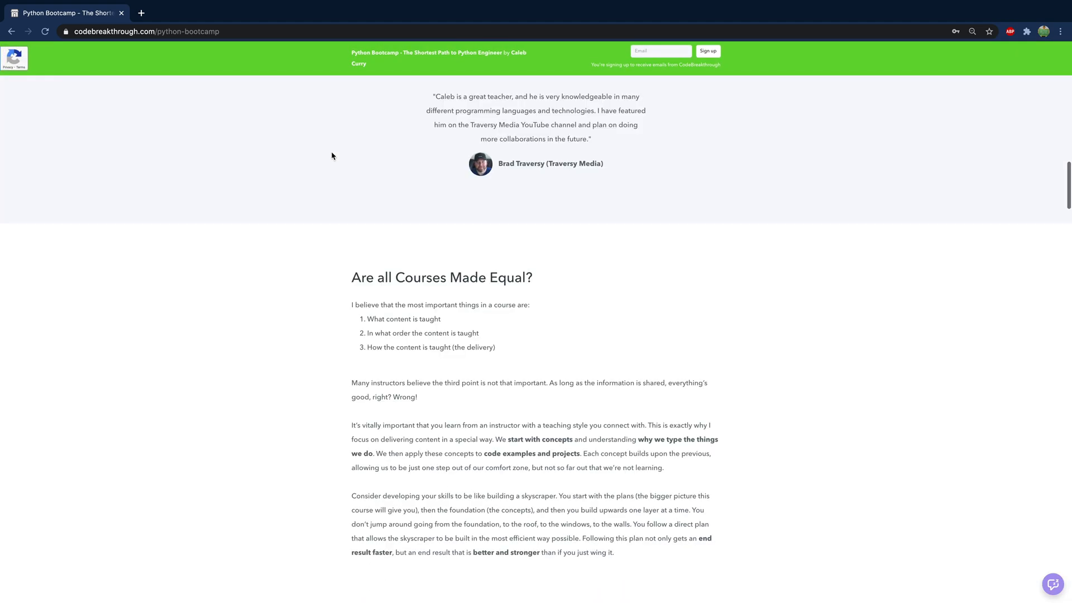